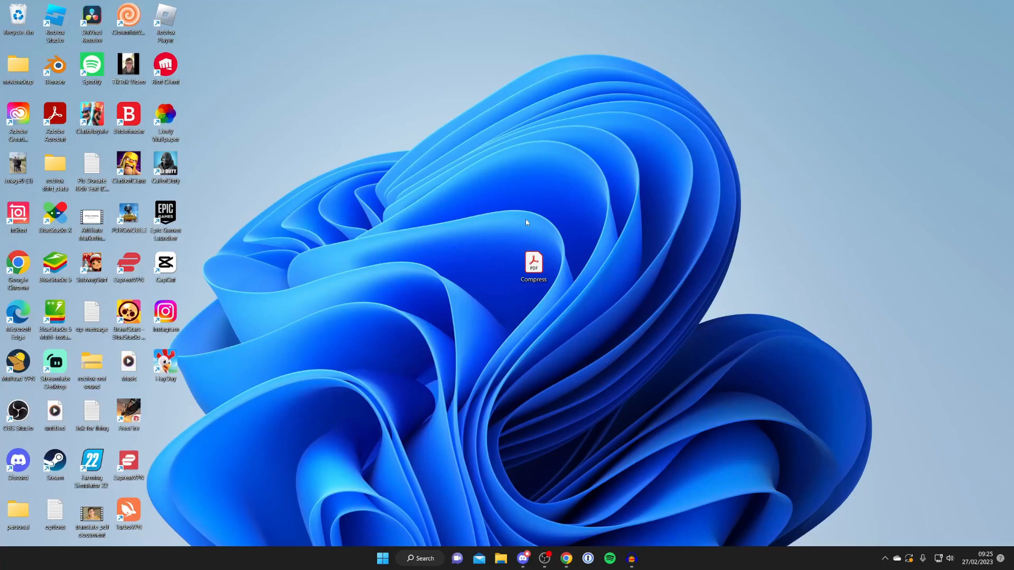
mouse_move(572, 548)
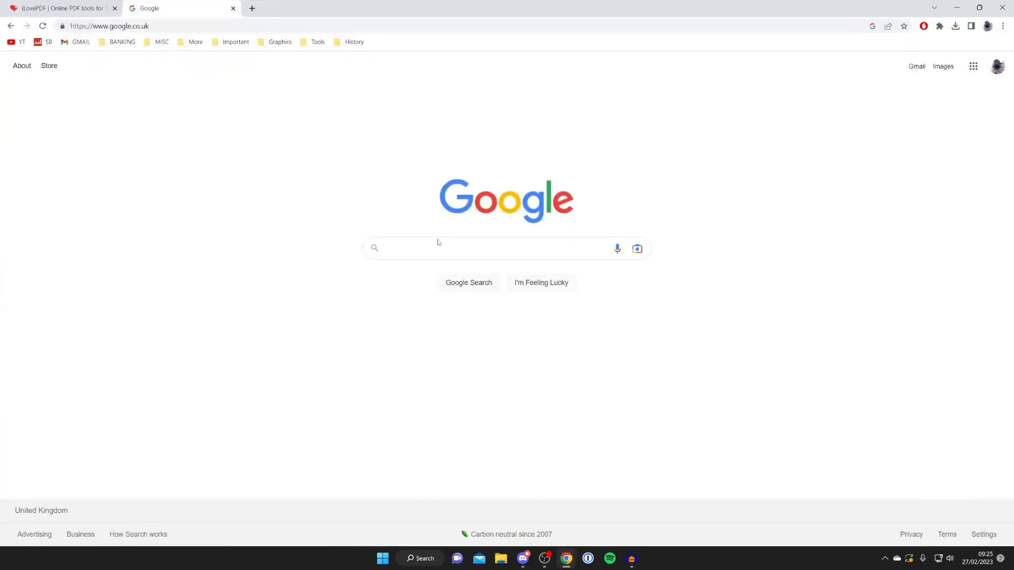
Search Google for "ilovepdf" so the iLovePDF site appears in the results.
click(453, 249)
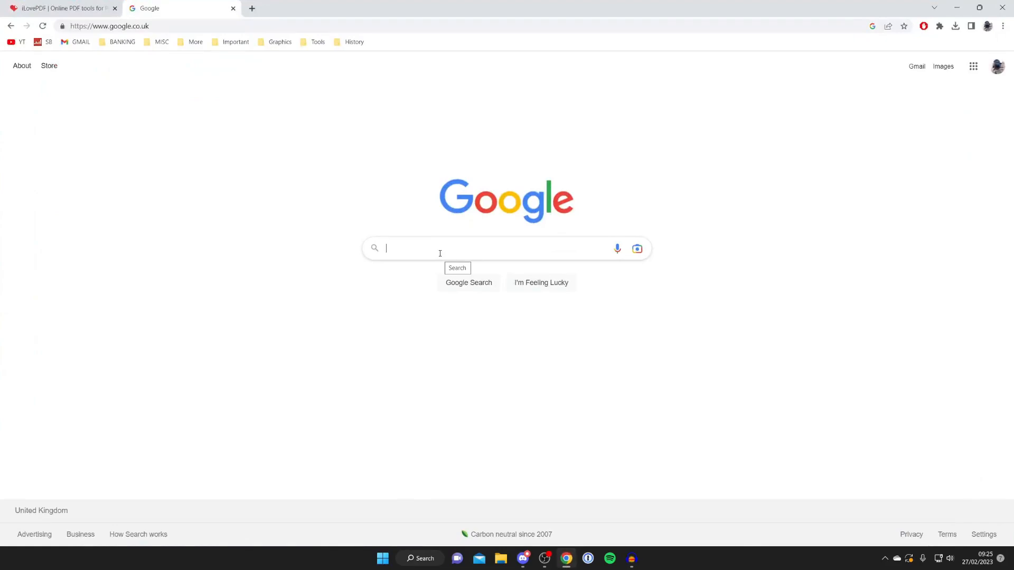
text(i)
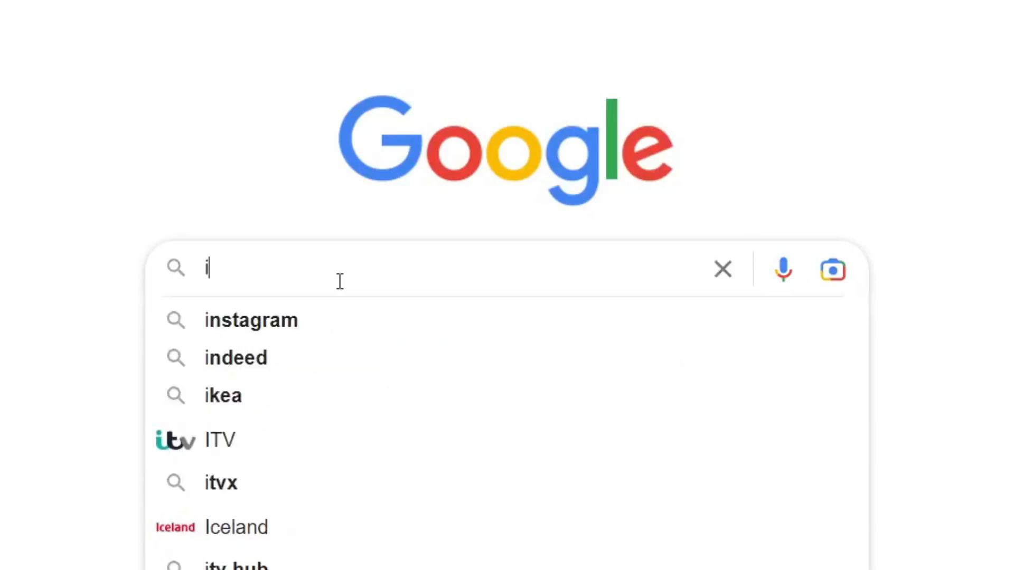
text(lovepdf)
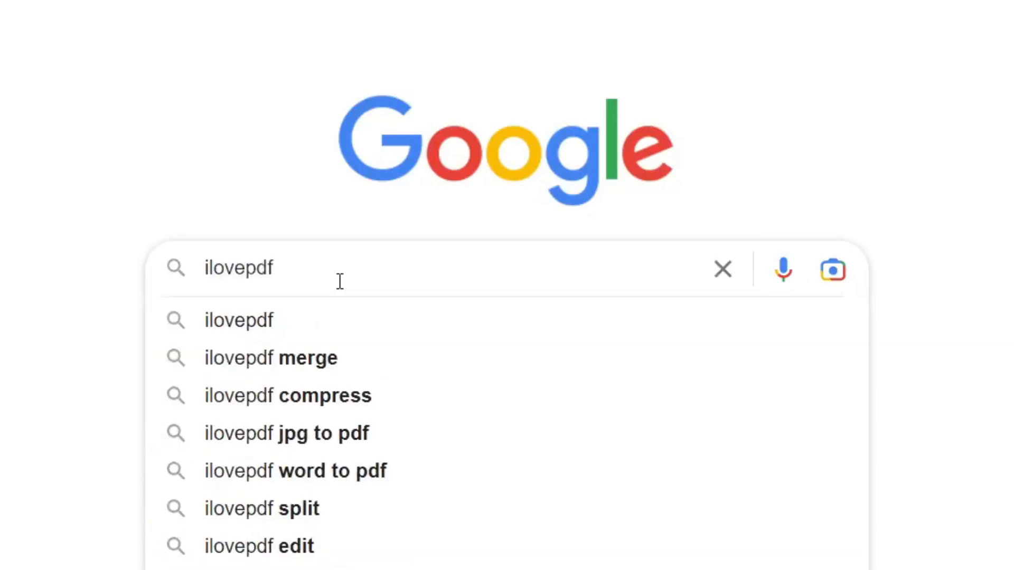
key(Enter)
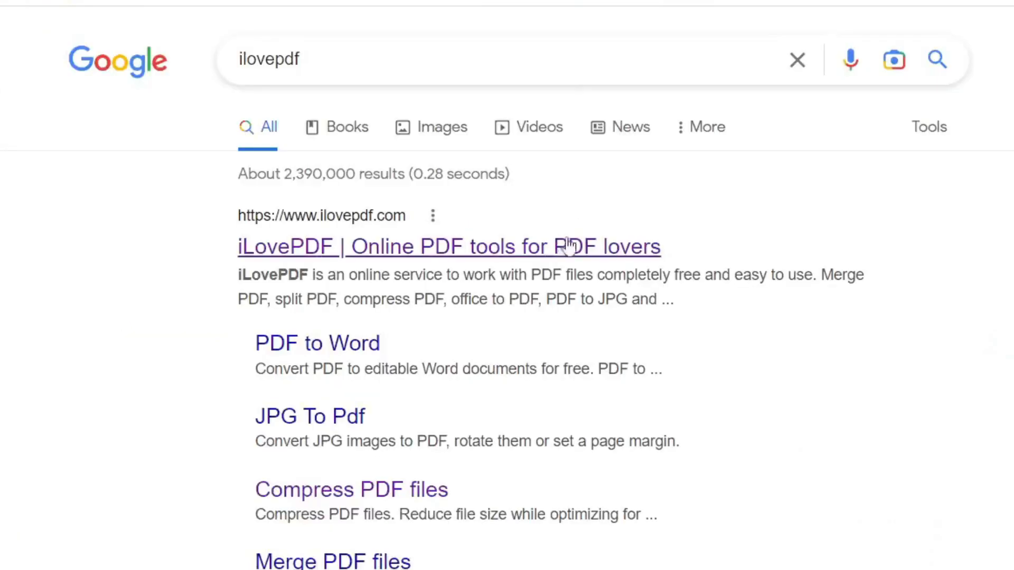
Go to the iLovePDF website and start its Compress PDF tool.
click(449, 246)
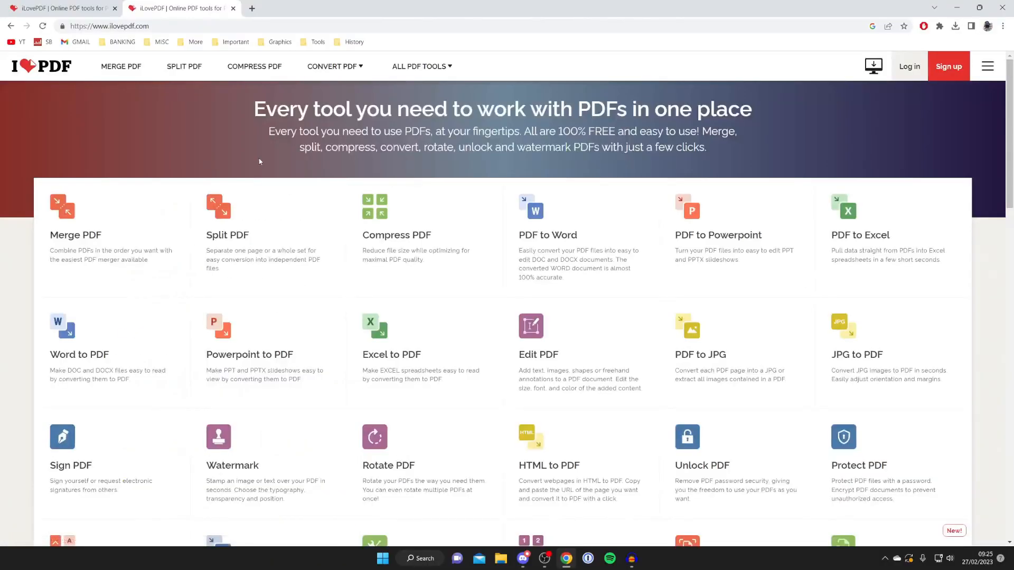
mouse_move(323, 180)
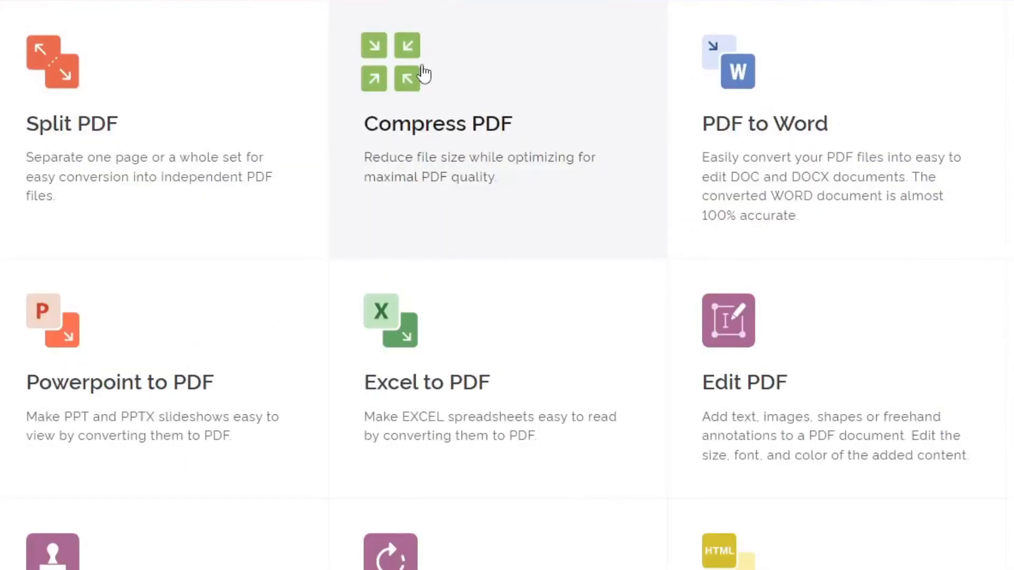
click(437, 124)
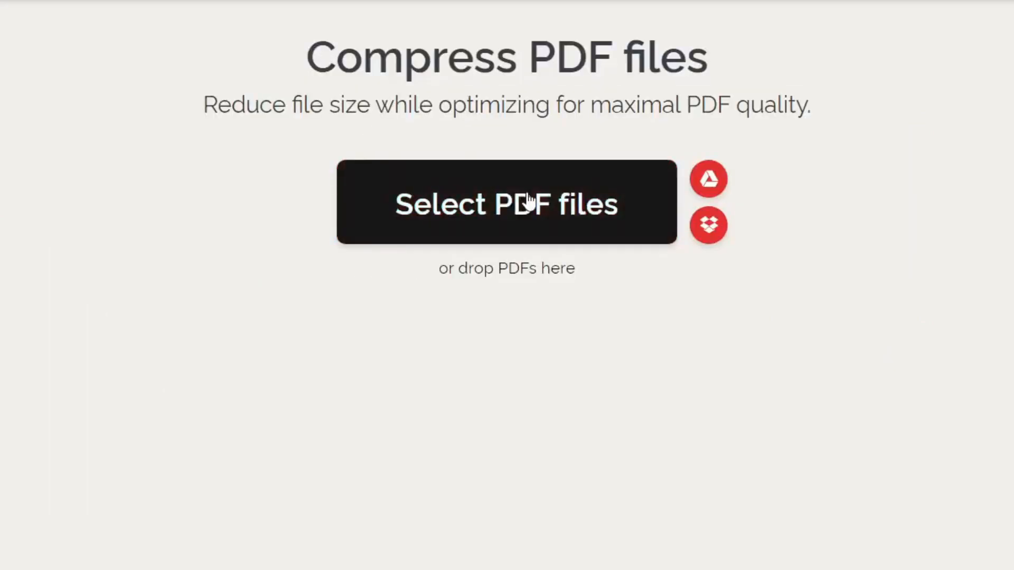
Upload the Compress PDF from the Desktop as the file to compress.
click(506, 202)
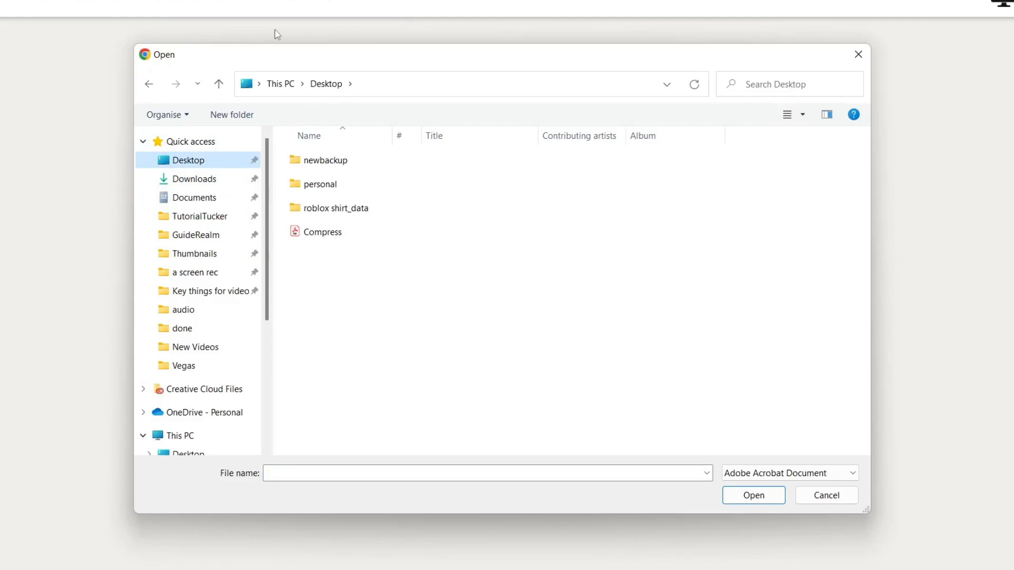
click(322, 232)
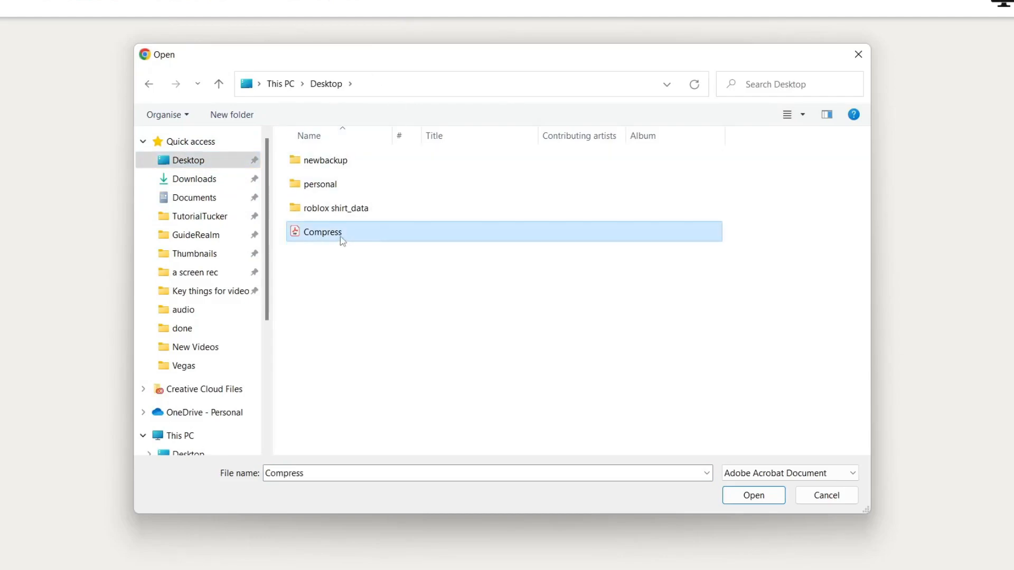
click(752, 496)
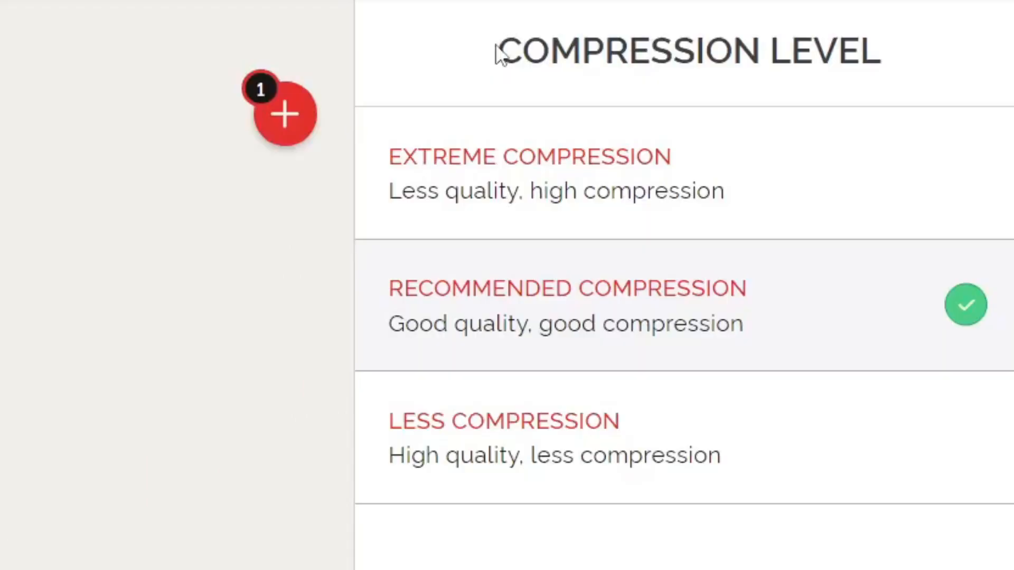
mouse_move(623, 348)
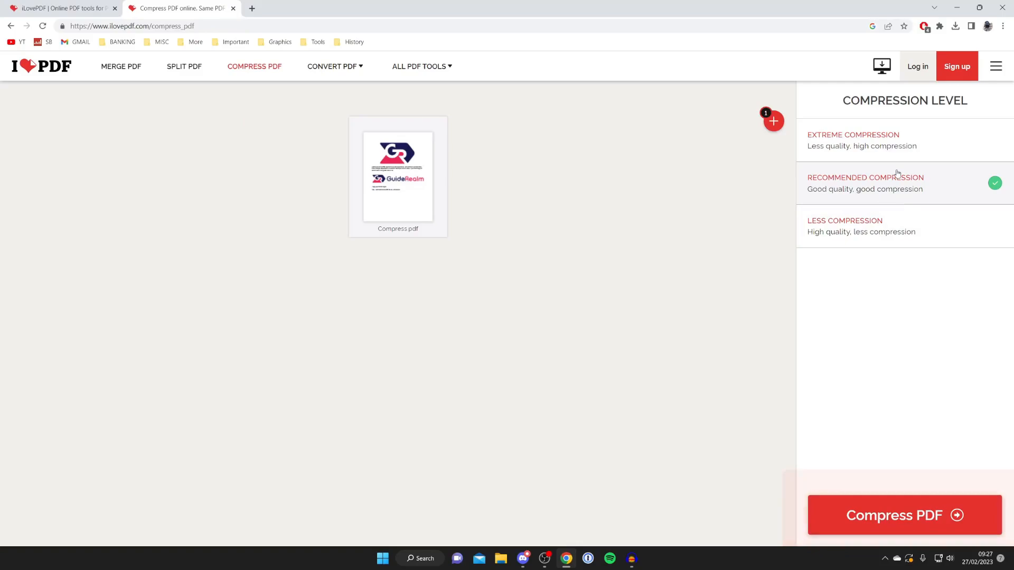
Compress the uploaded Compress.pdf at Recommended Compression, making it 35% smaller.
click(905, 515)
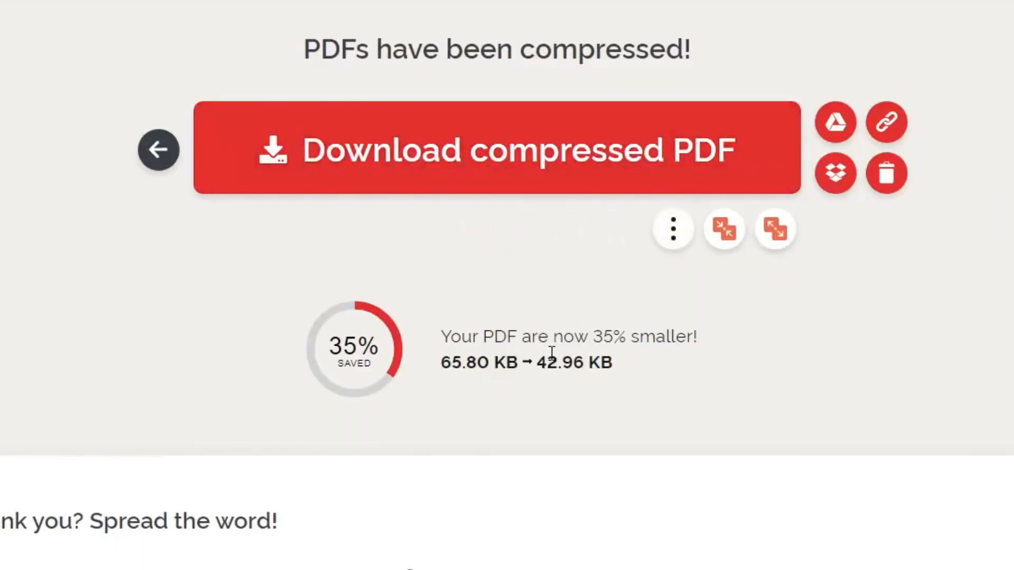
mouse_move(518, 194)
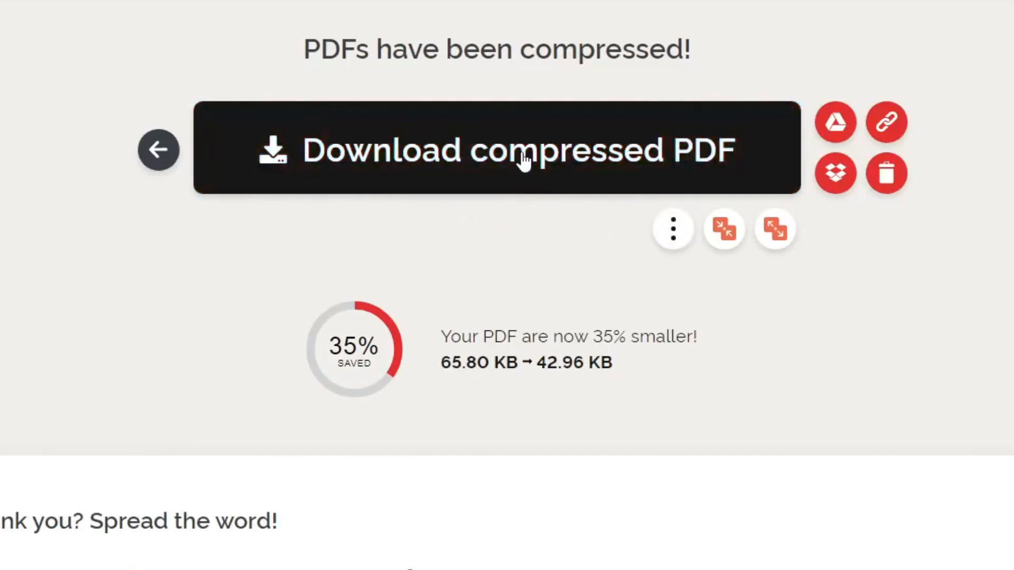
Download the compressed PDF (42.96 KB) as Compress_compressed (1).pdf.
click(502, 149)
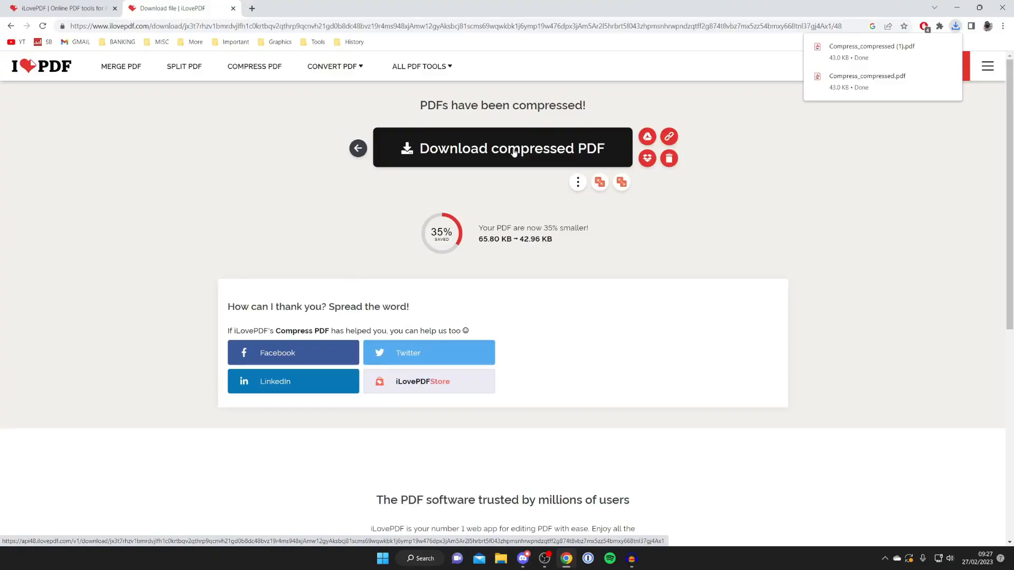